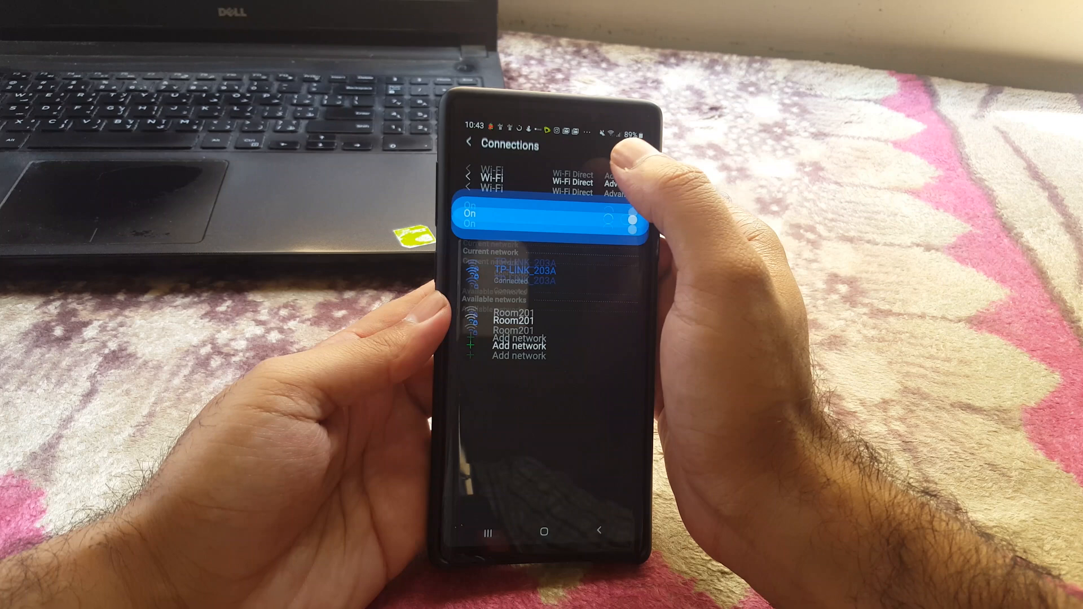
Open the TP-LINK_203A details page under Current network to display its sharing QR code.
click(492, 180)
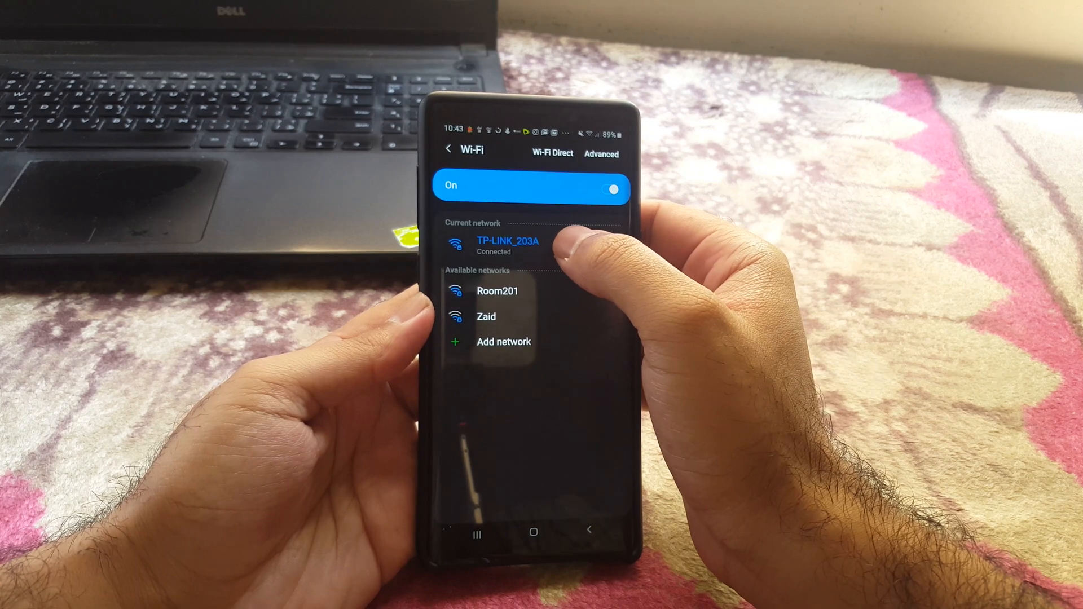
click(507, 245)
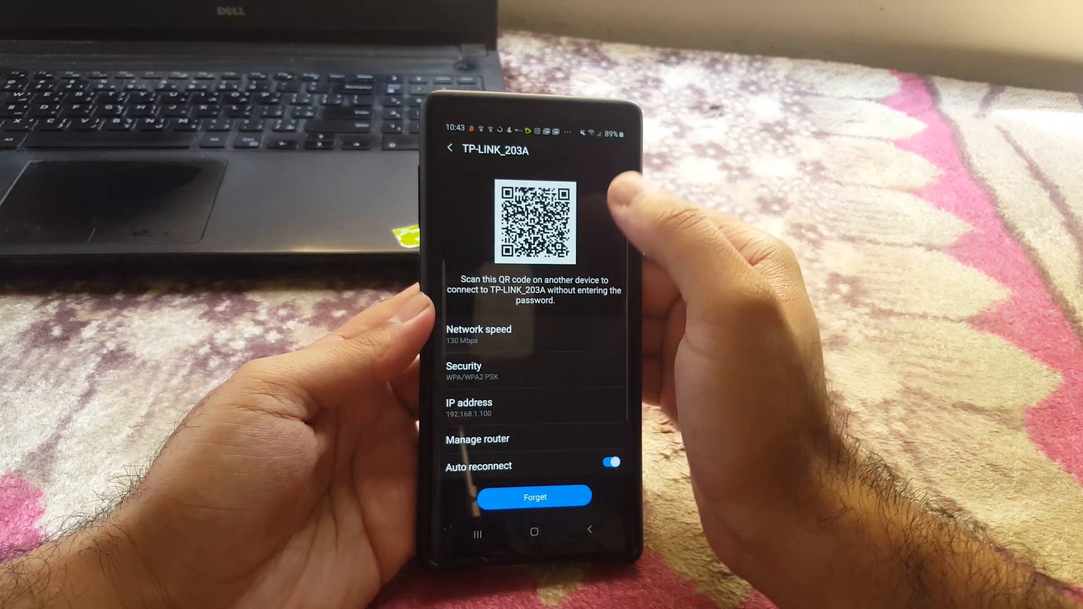